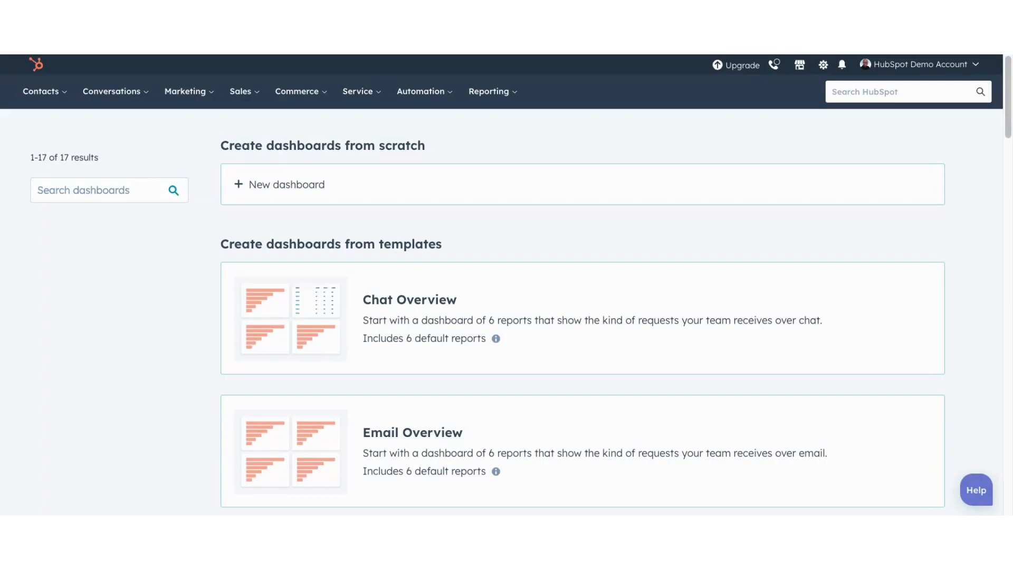
- Start a new import from the Contacts > Lists page
click(42, 91)
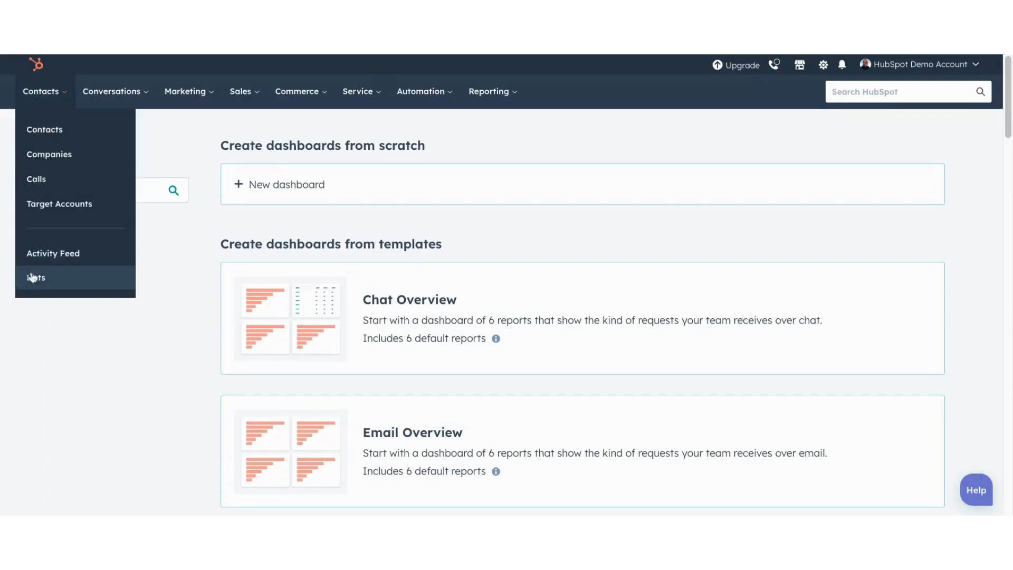
click(37, 277)
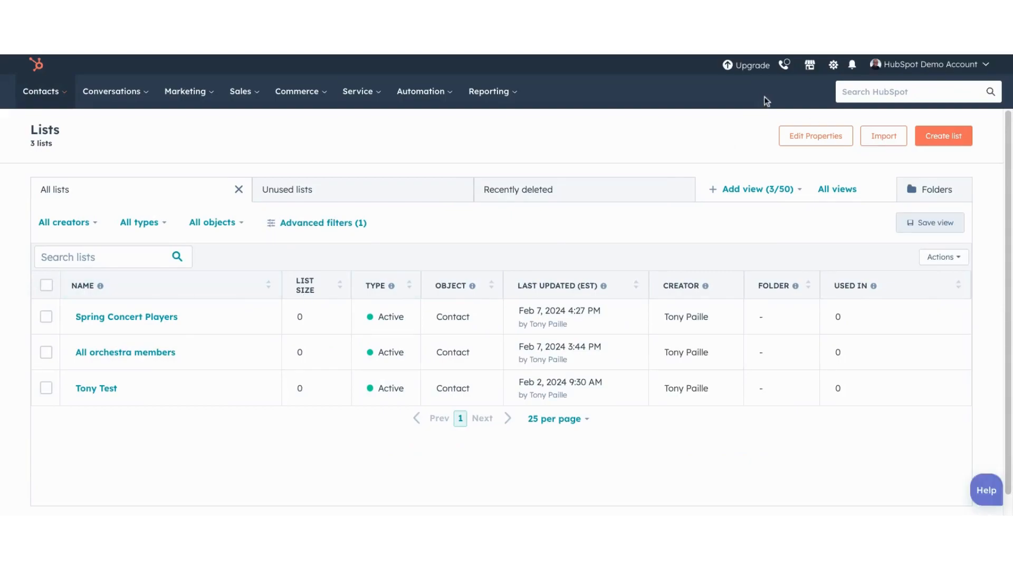
click(883, 136)
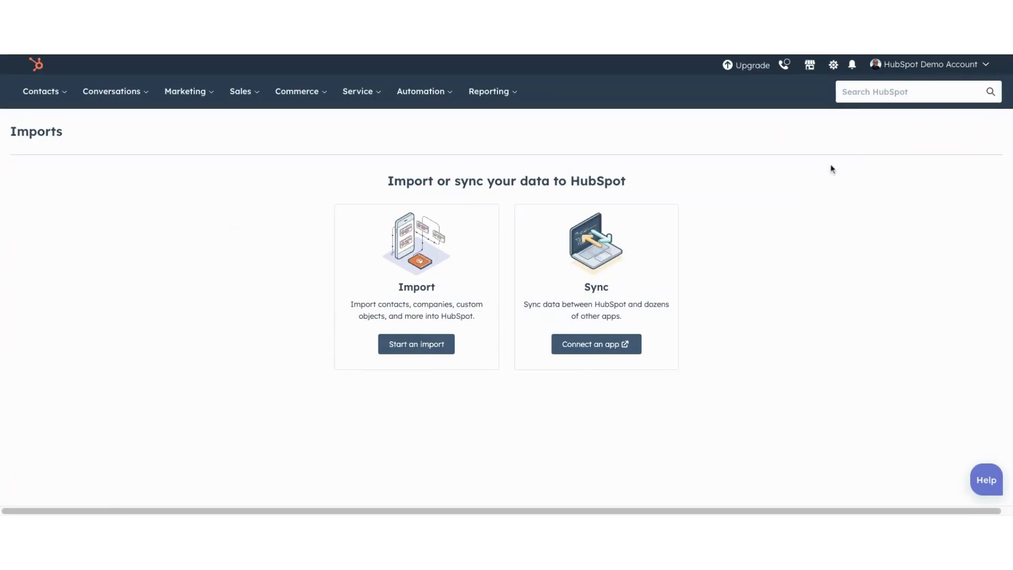
click(416, 344)
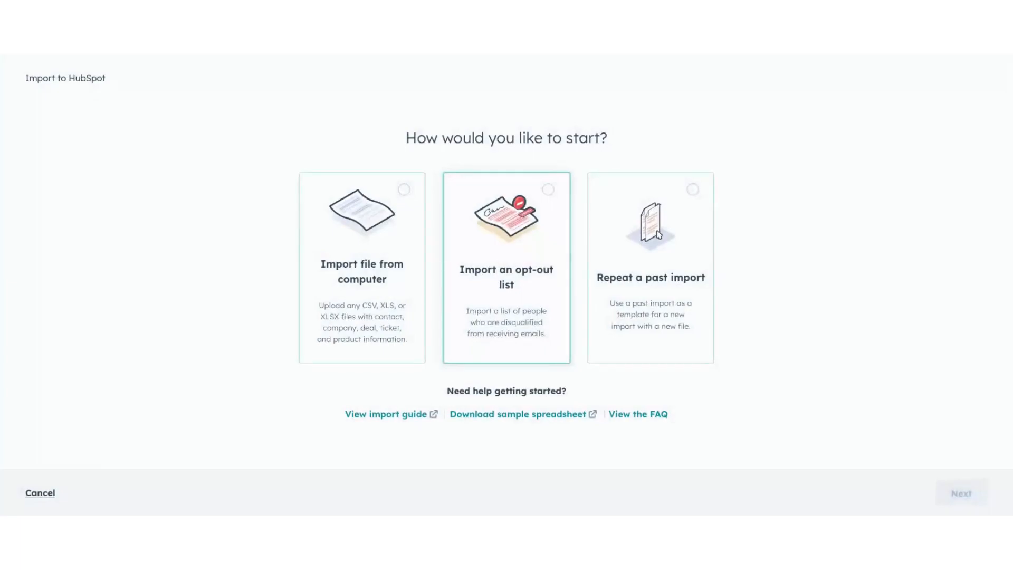
- Choose 'Import file from computer' and continue
click(361, 267)
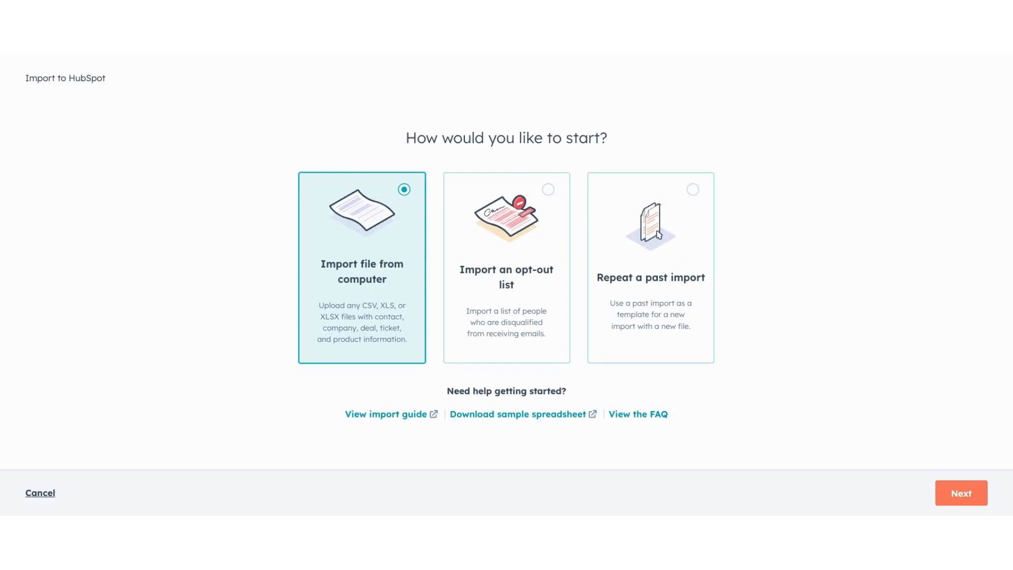
mouse_move(818, 425)
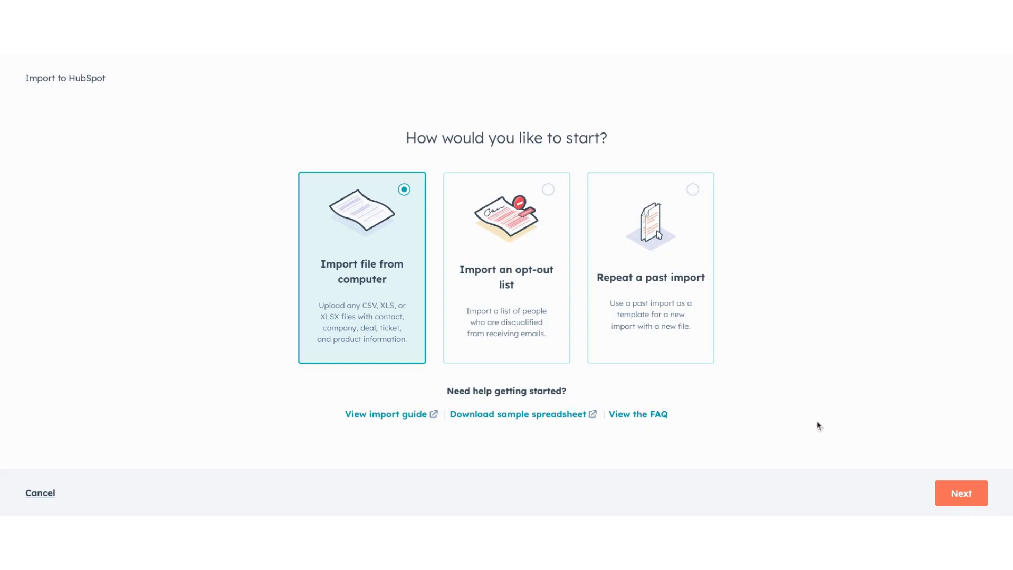
click(959, 492)
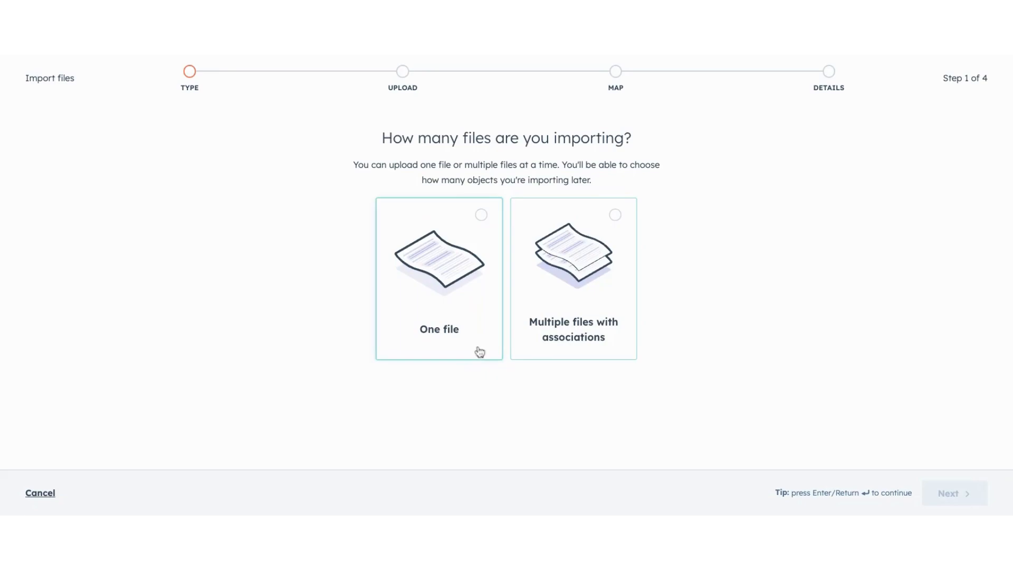
mouse_move(453, 263)
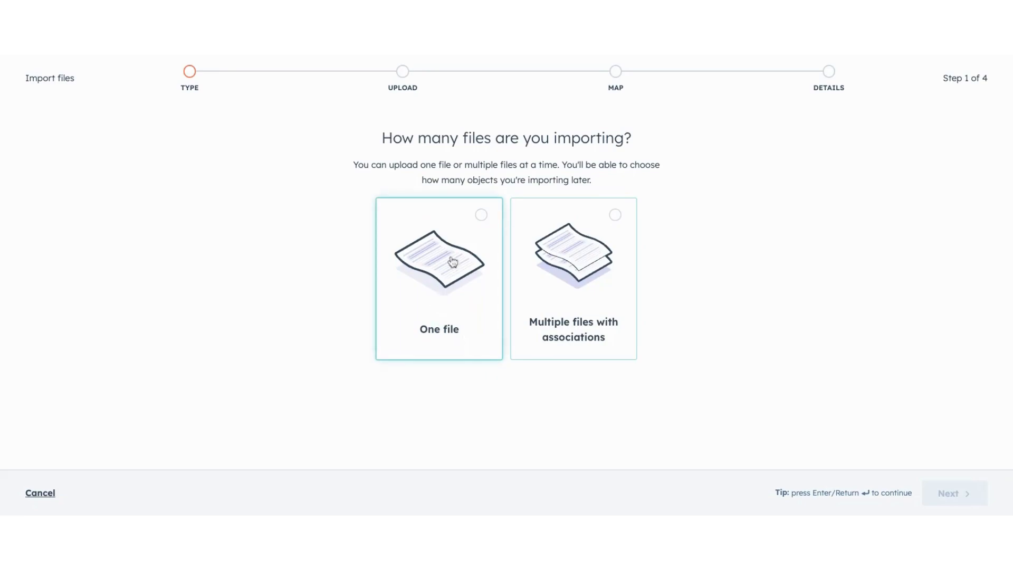
- Set the import to one file containing one object, Contacts, and reach the upload step
click(439, 277)
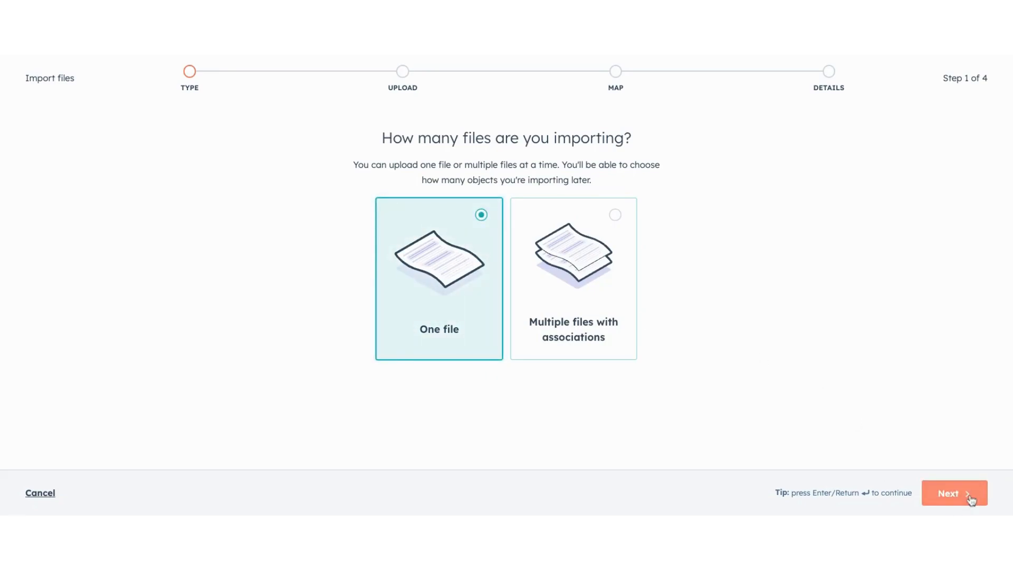
click(954, 492)
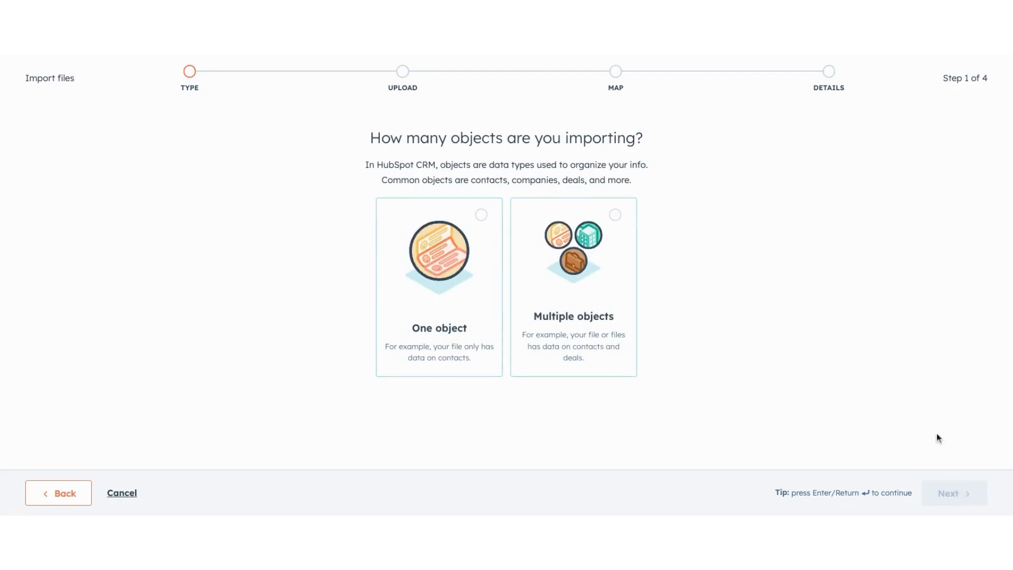
mouse_move(927, 393)
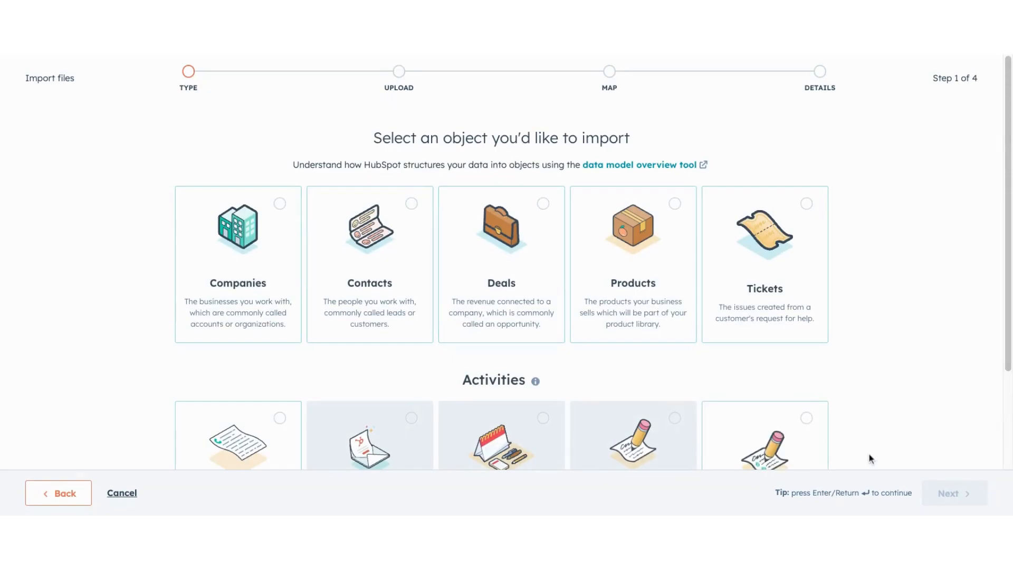
mouse_move(441, 343)
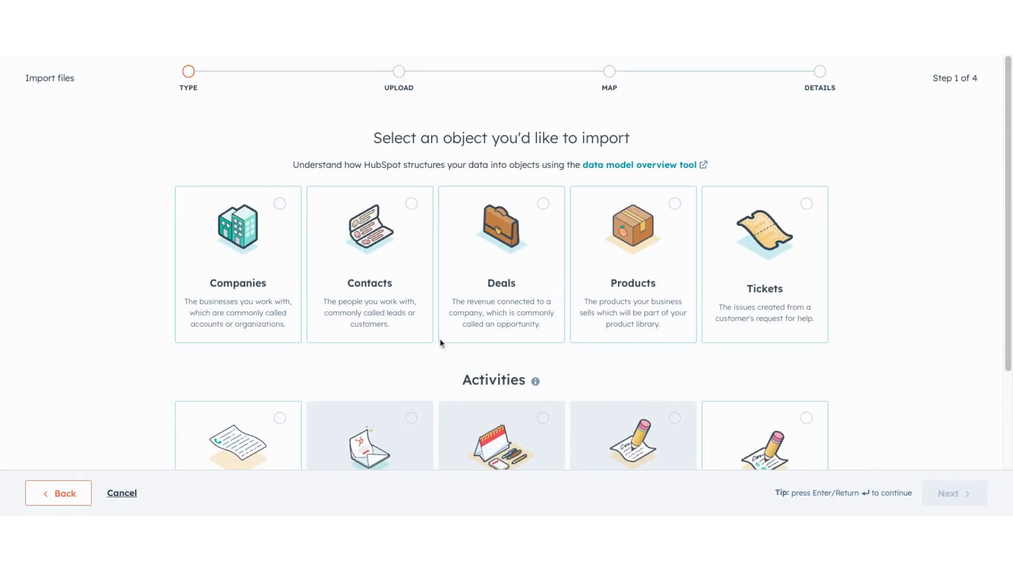
click(369, 264)
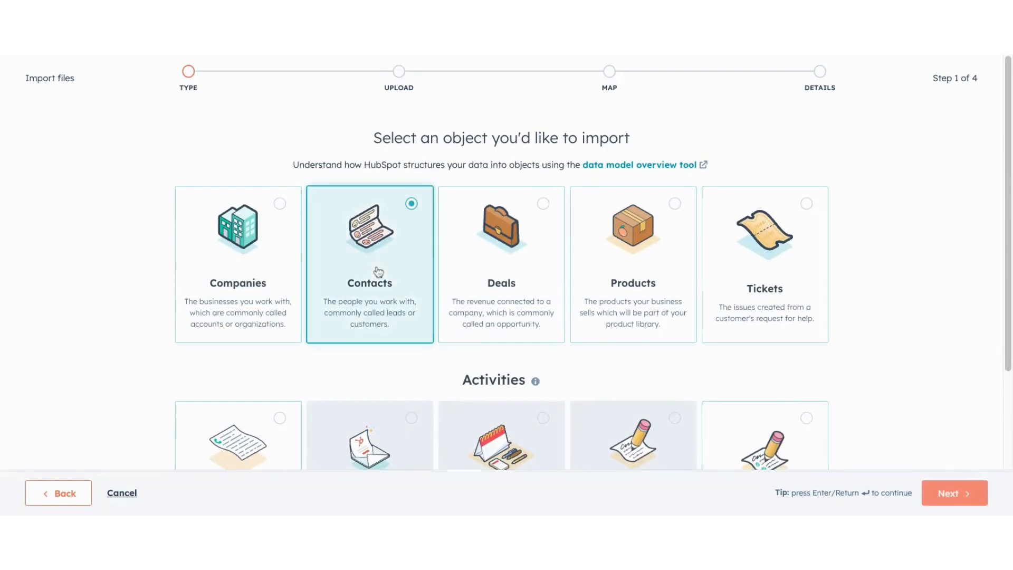
click(953, 493)
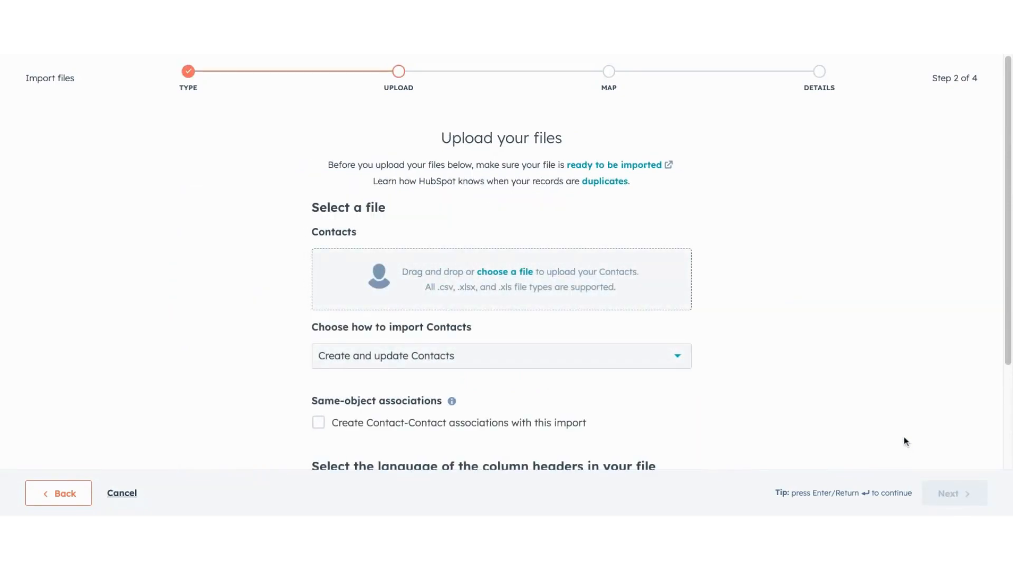
mouse_move(396, 304)
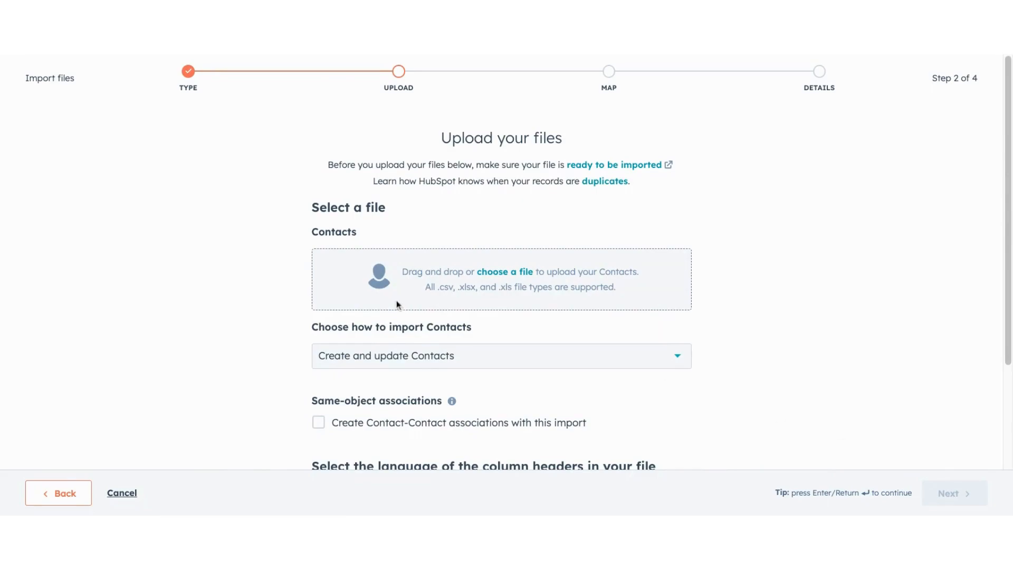
mouse_move(505, 271)
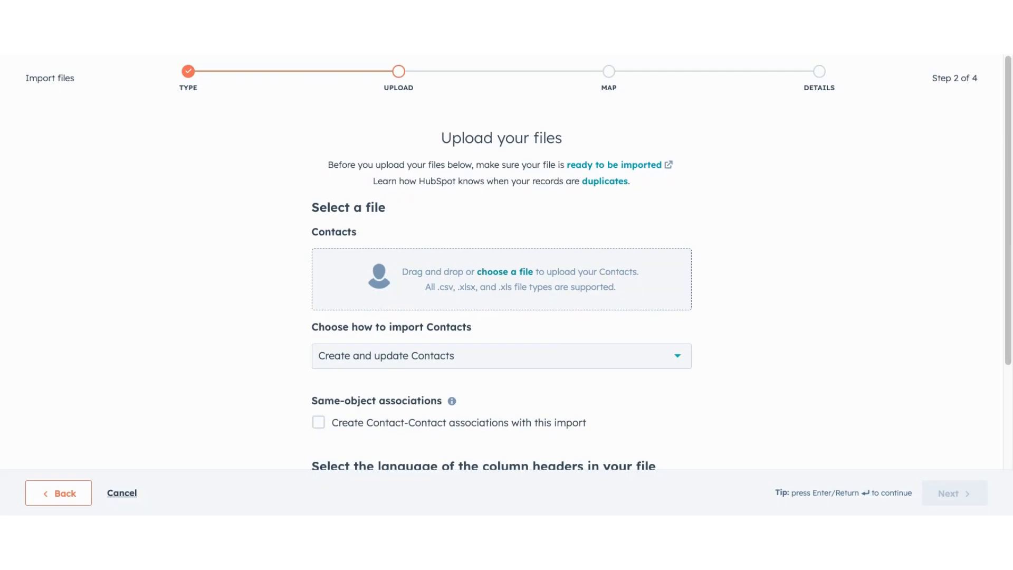
- Upload the New Contact List CSV and continue to column mapping
click(505, 271)
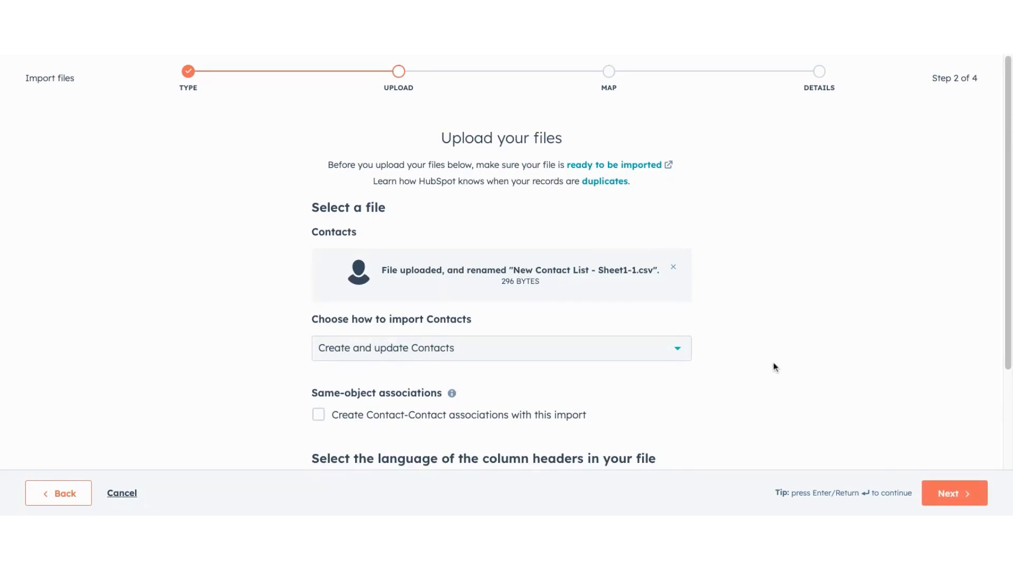
mouse_move(778, 364)
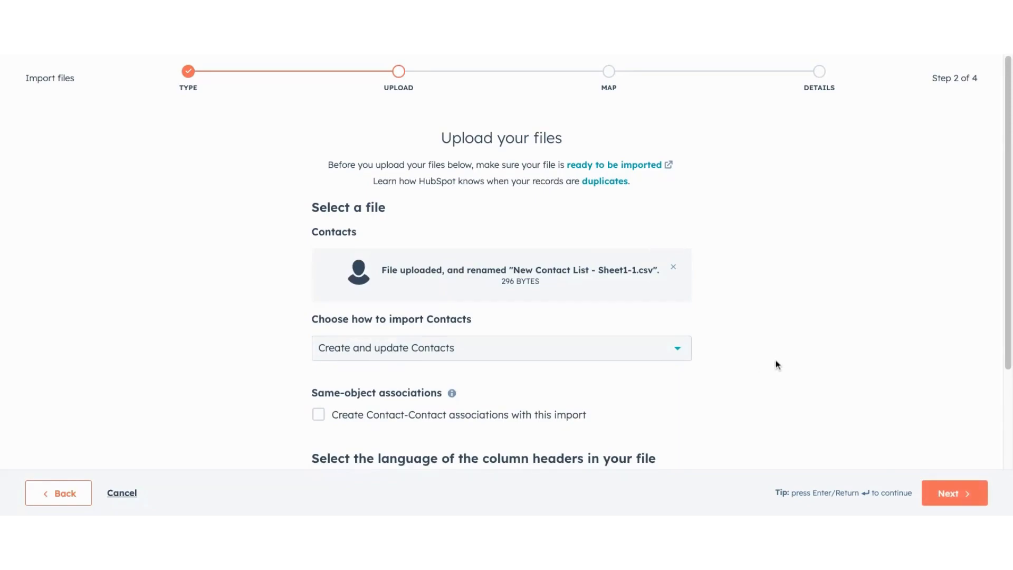
scroll(down, 3)
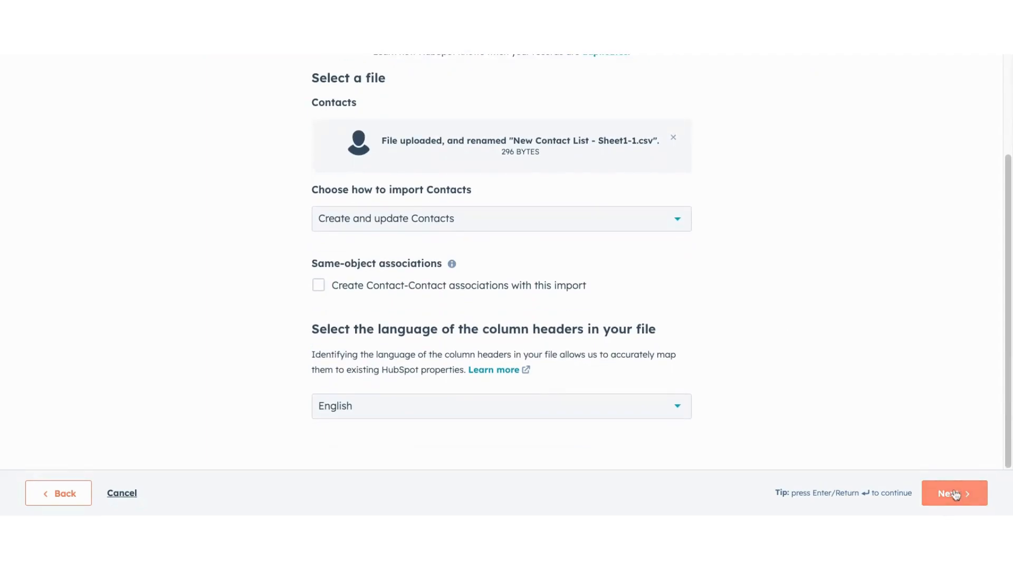
click(954, 493)
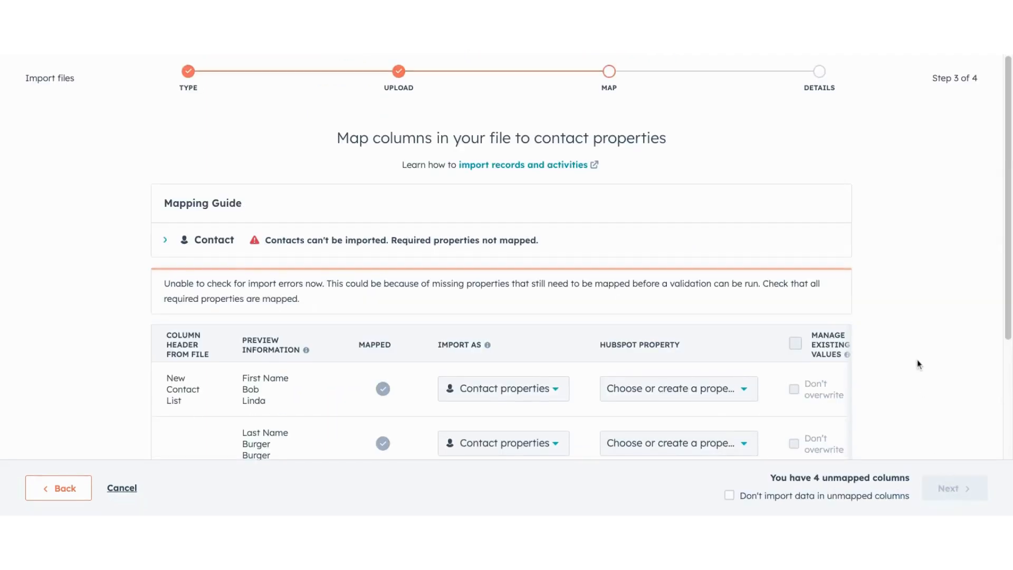
mouse_move(934, 363)
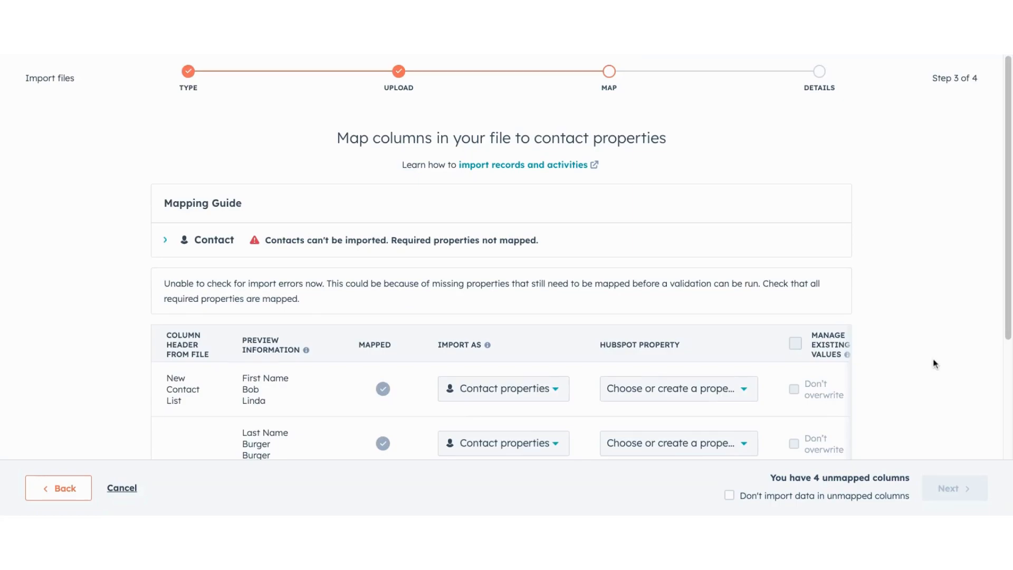
mouse_move(961, 364)
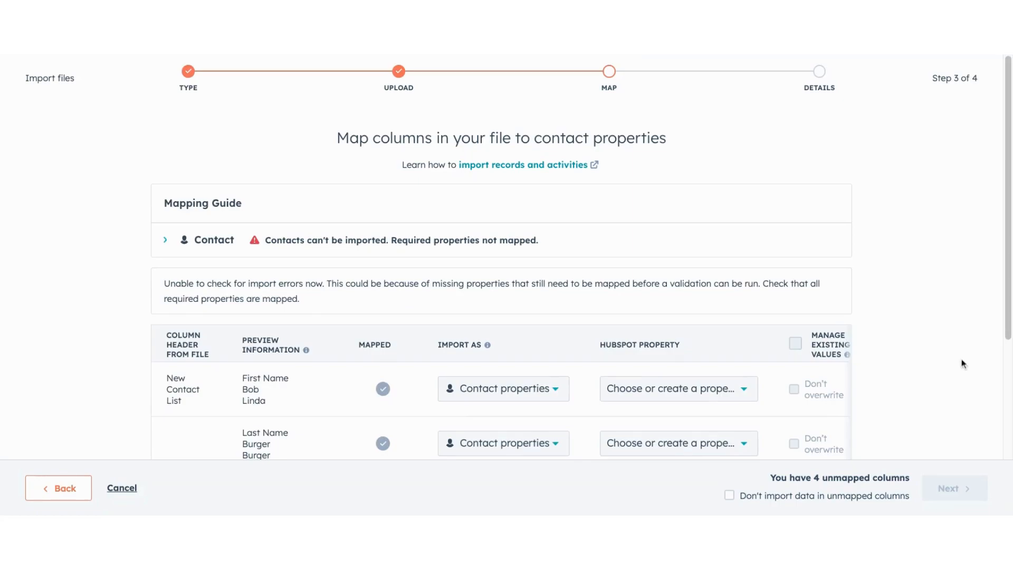
- Map the First Name and Last Name columns to the First Name and Last Name properties
scroll(down, 3)
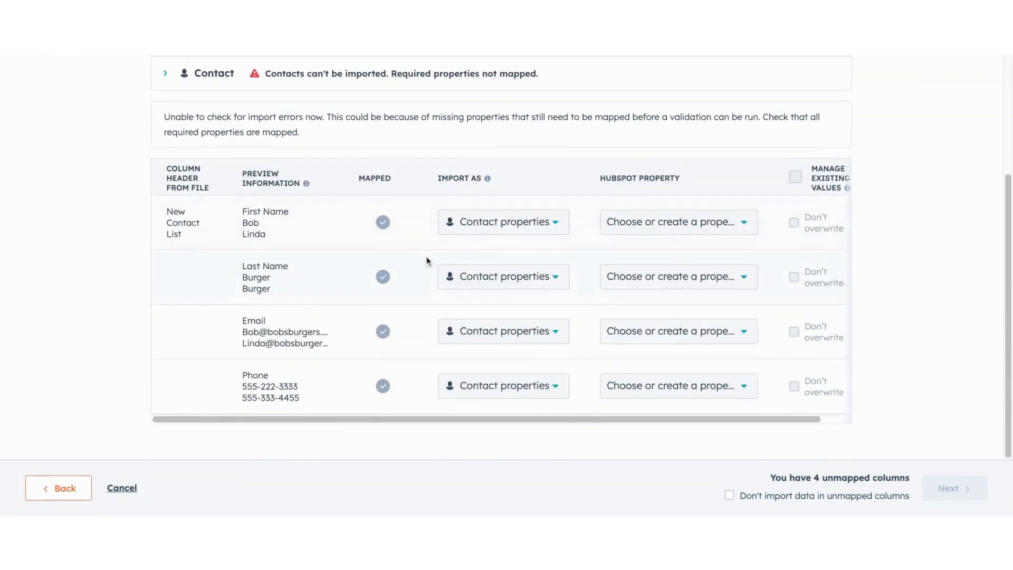
click(677, 222)
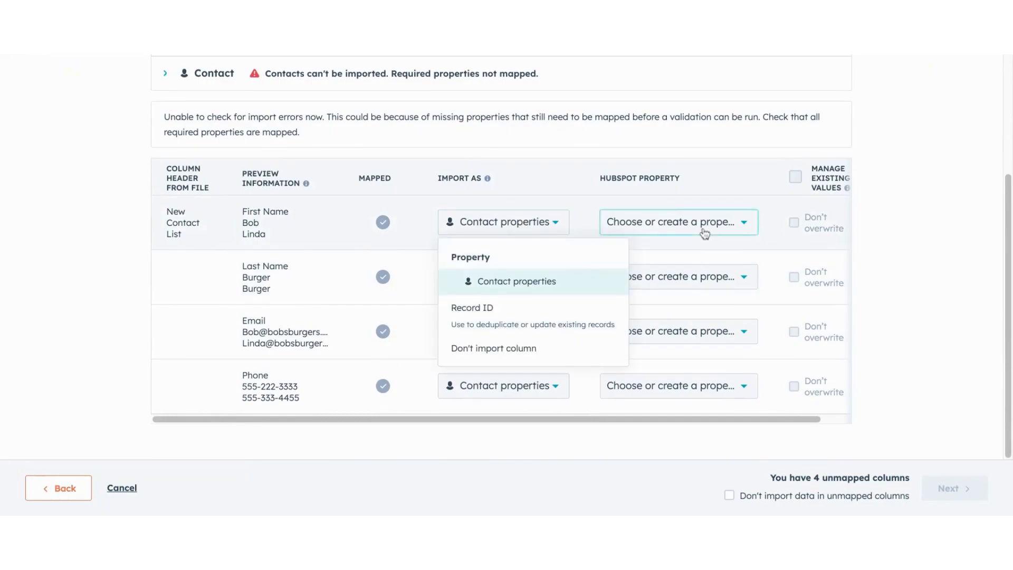
click(677, 221)
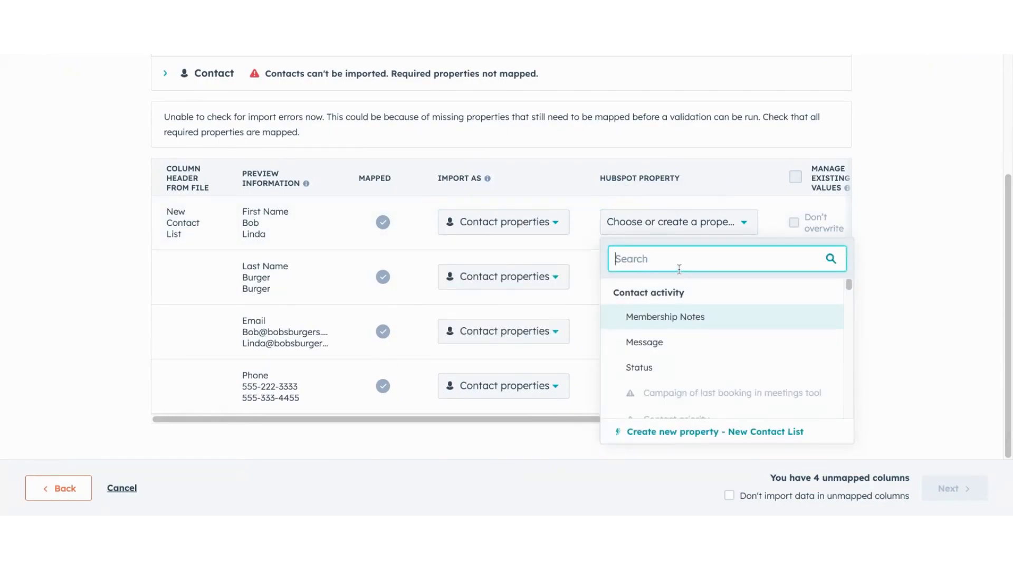
text(first na)
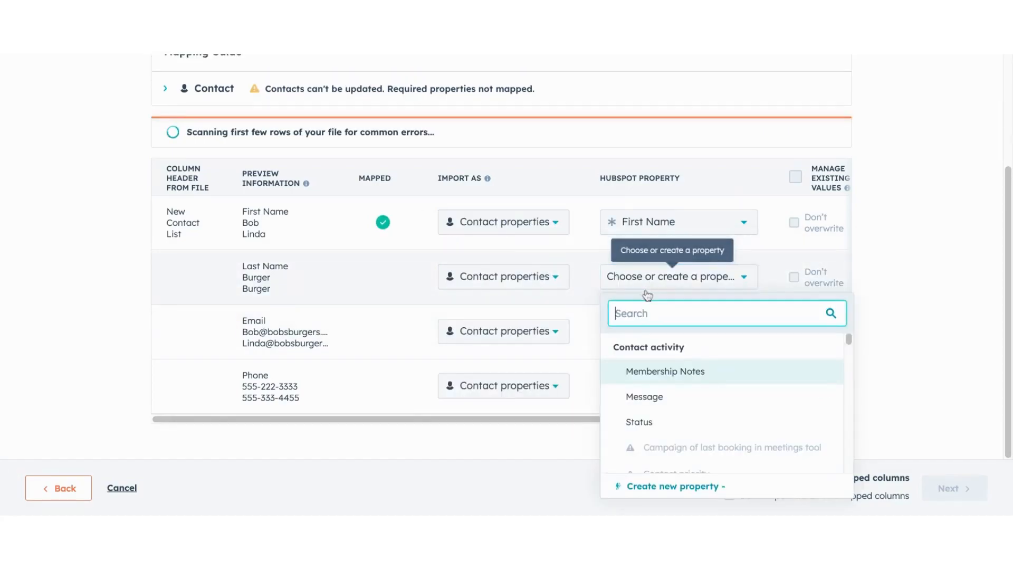
text(lasrt n)
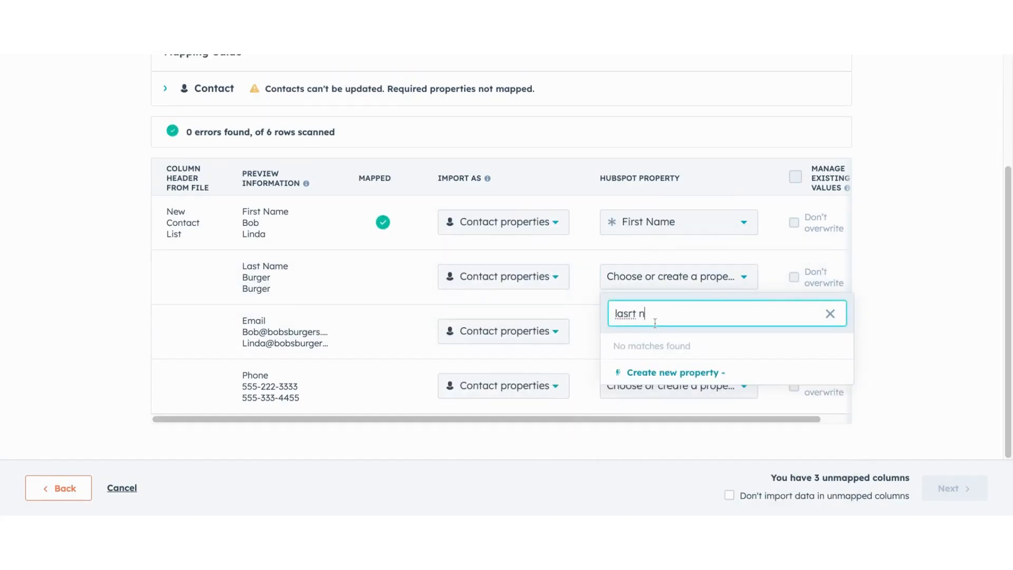
text(last na)
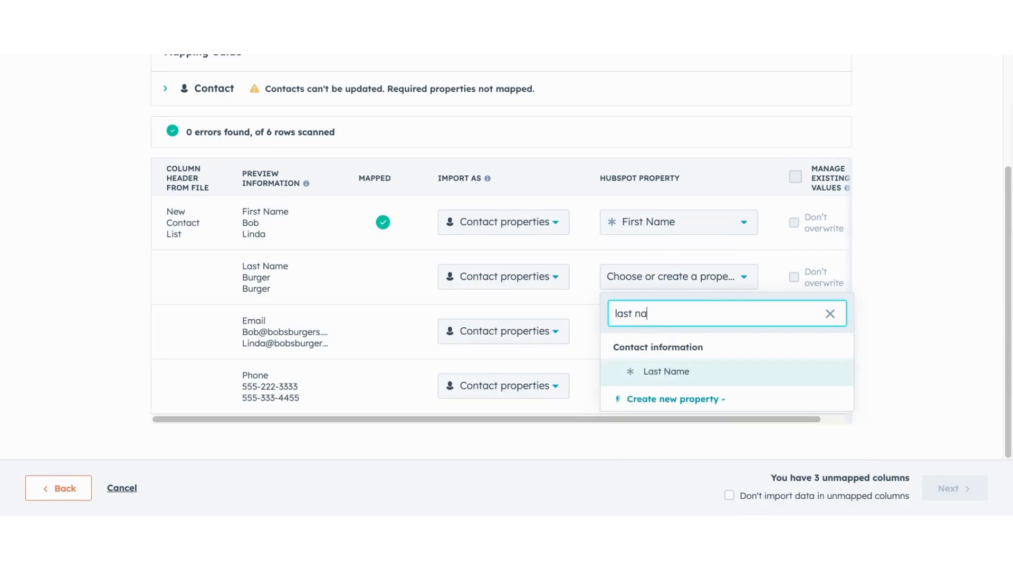
click(666, 371)
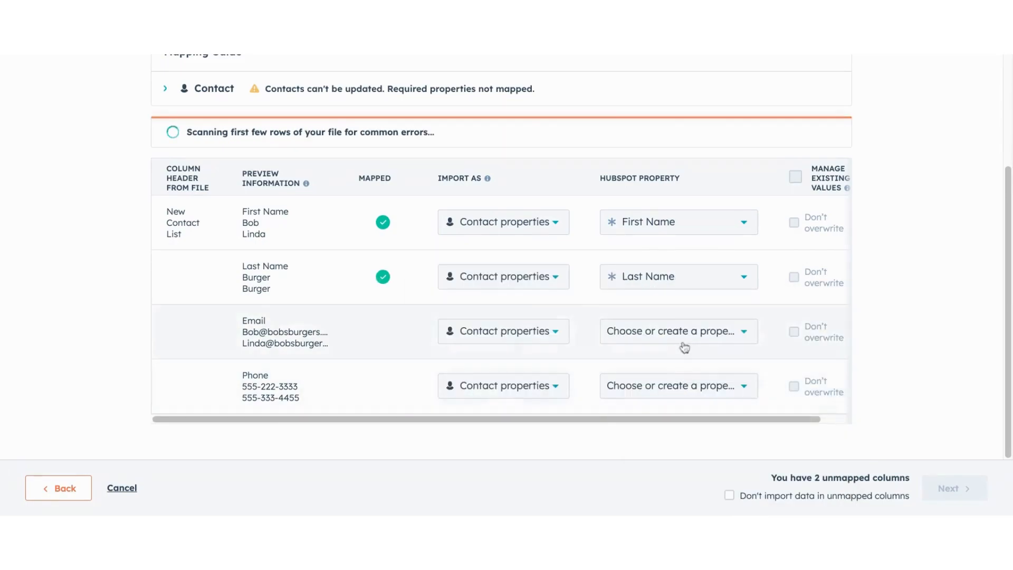
- Map the Email and Phone columns to the Email and Phone Number properties
text(email)
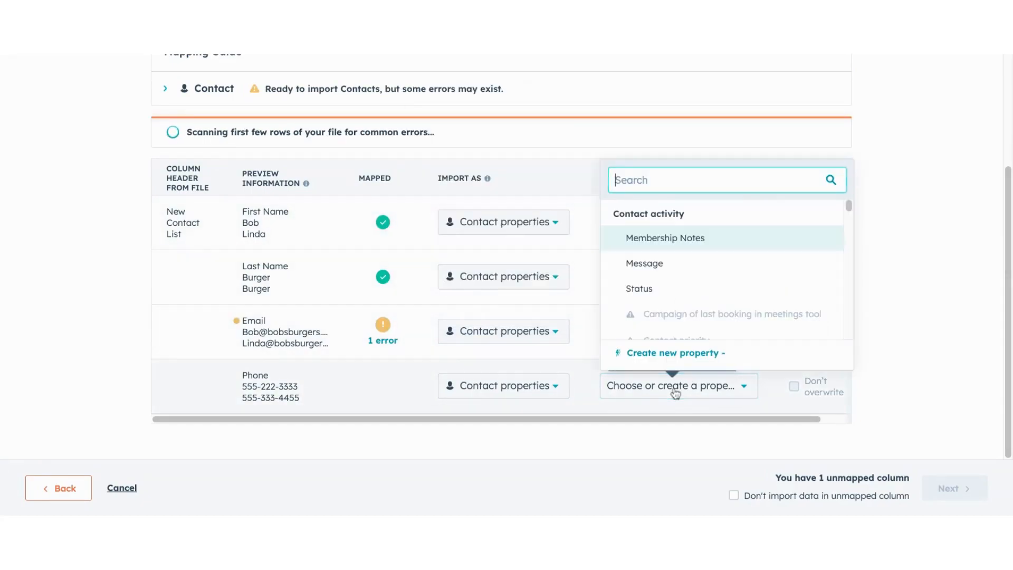
text(phon)
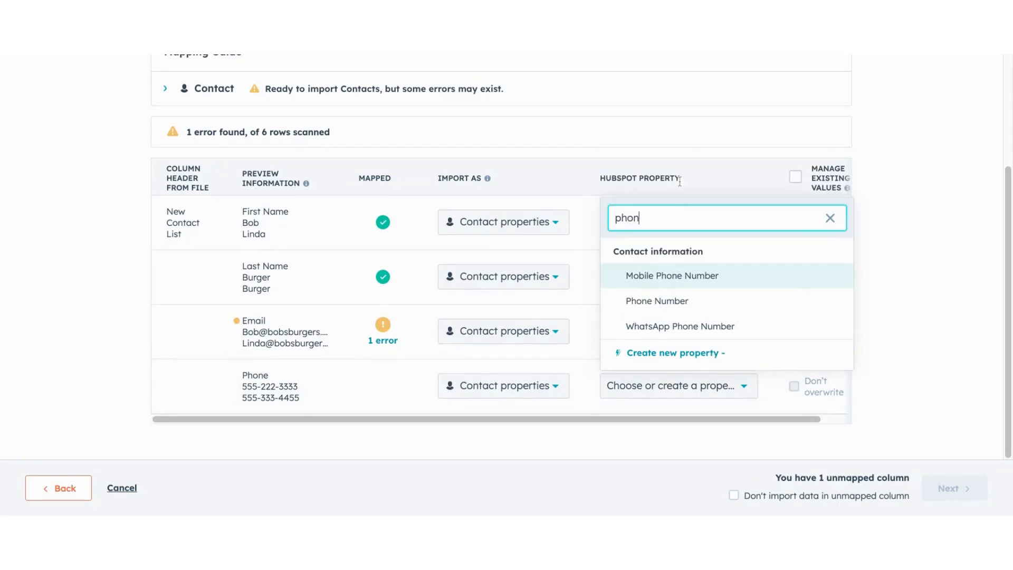
mouse_move(656, 300)
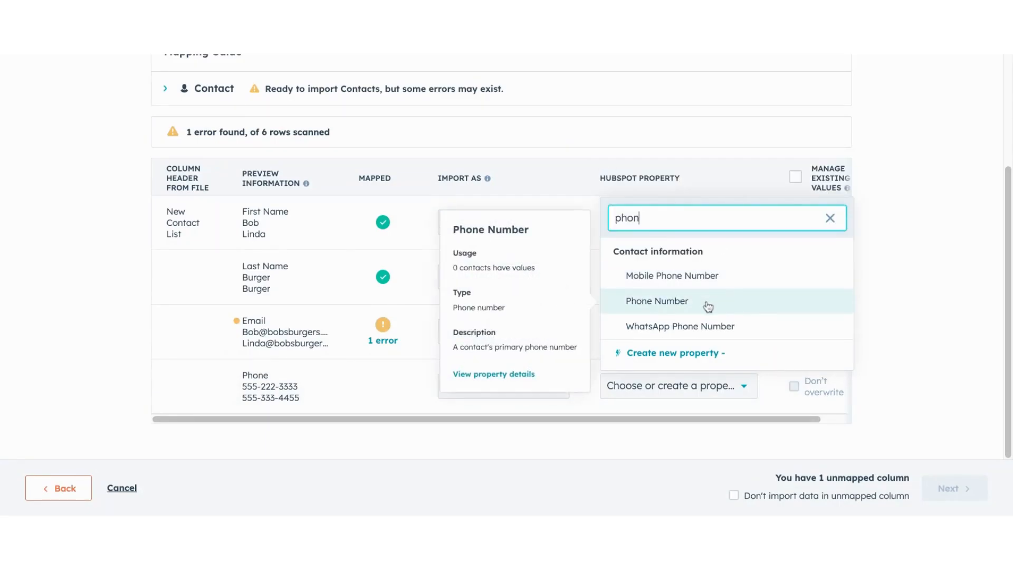
click(657, 300)
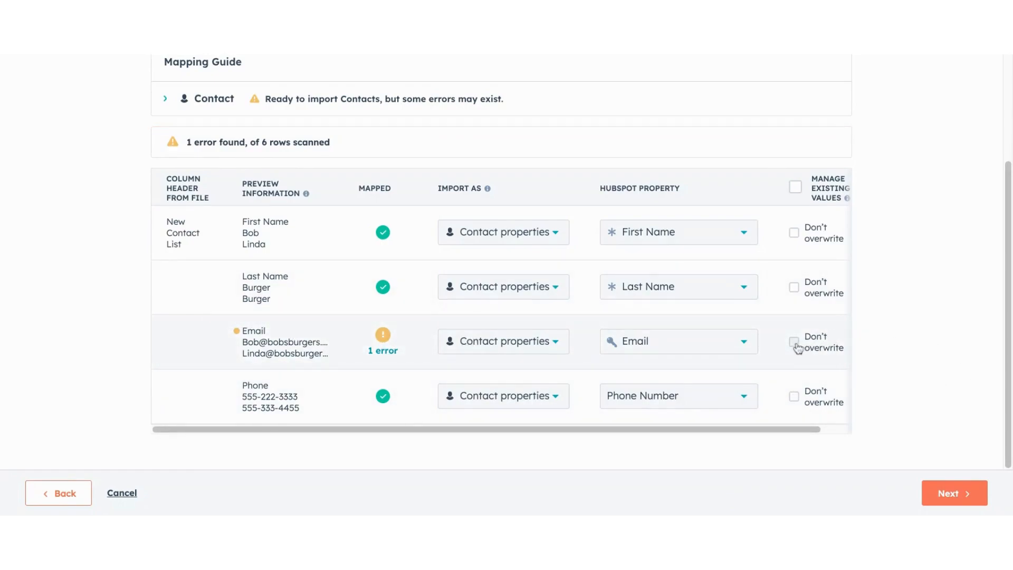
- Set the Email column to Don't overwrite existing values and continue to final details
click(793, 340)
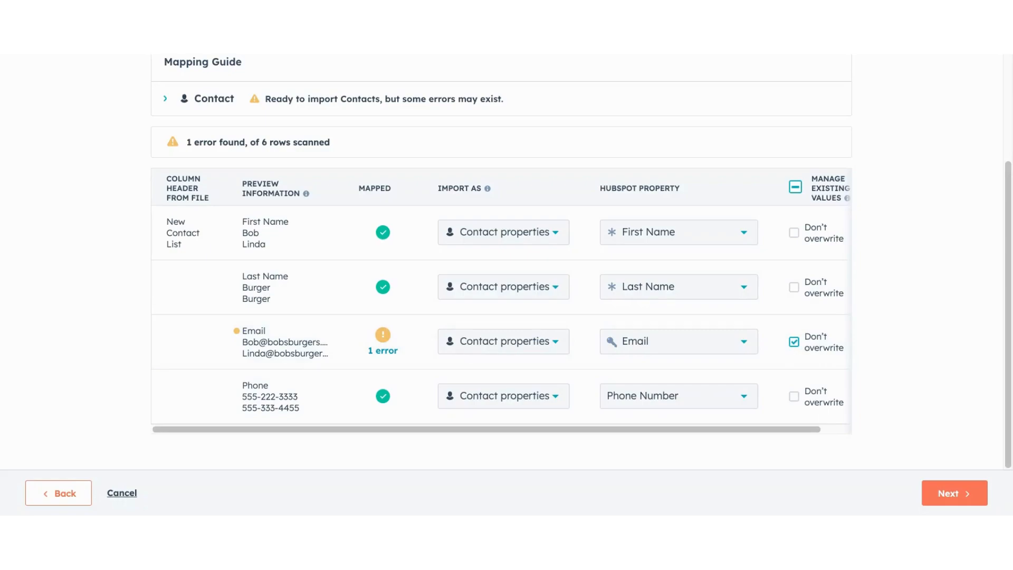
mouse_move(965, 471)
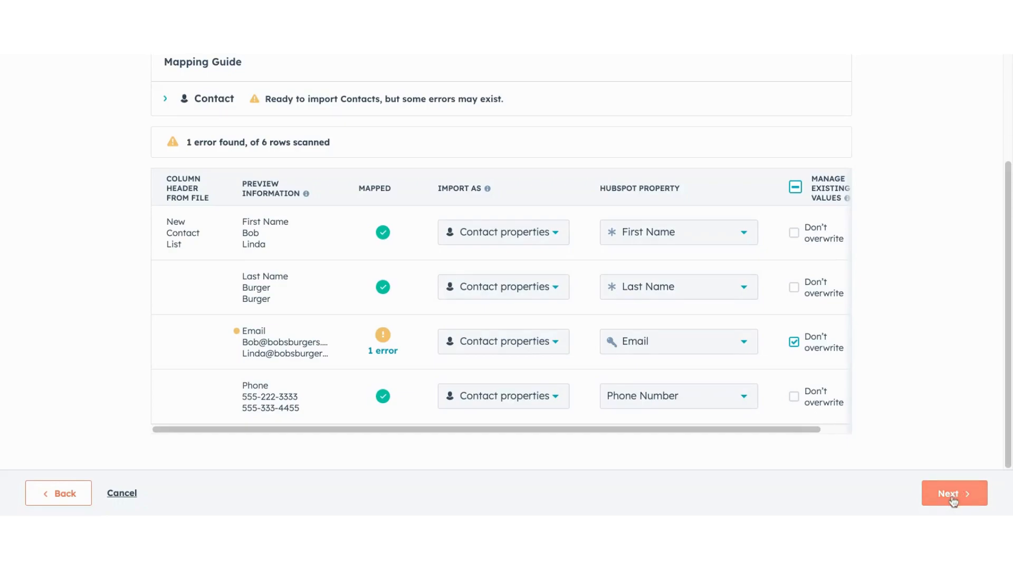
click(954, 492)
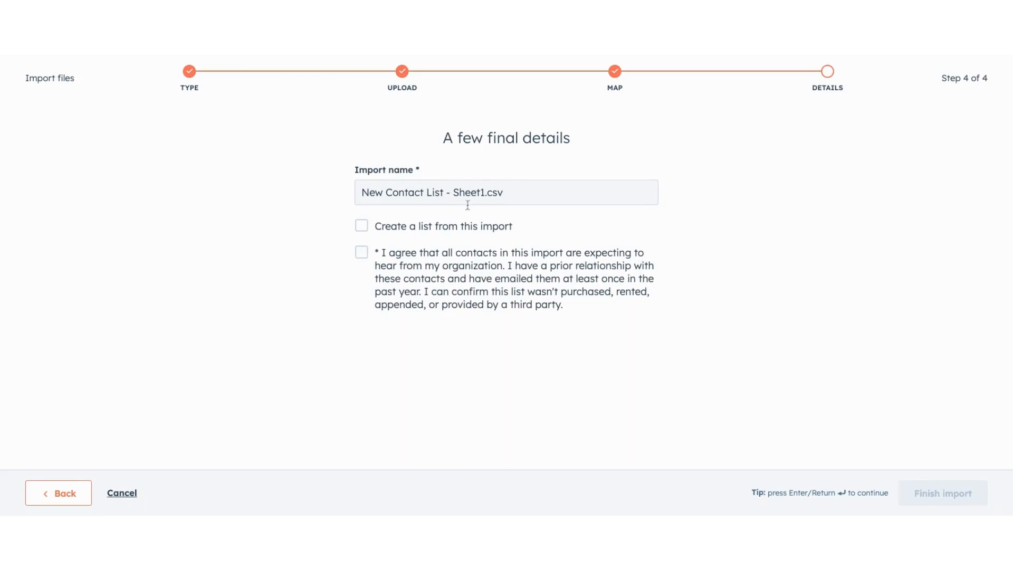
- Trim the import name to 'New Contact List', create a list from it, and accept the consent statement
click(453, 192)
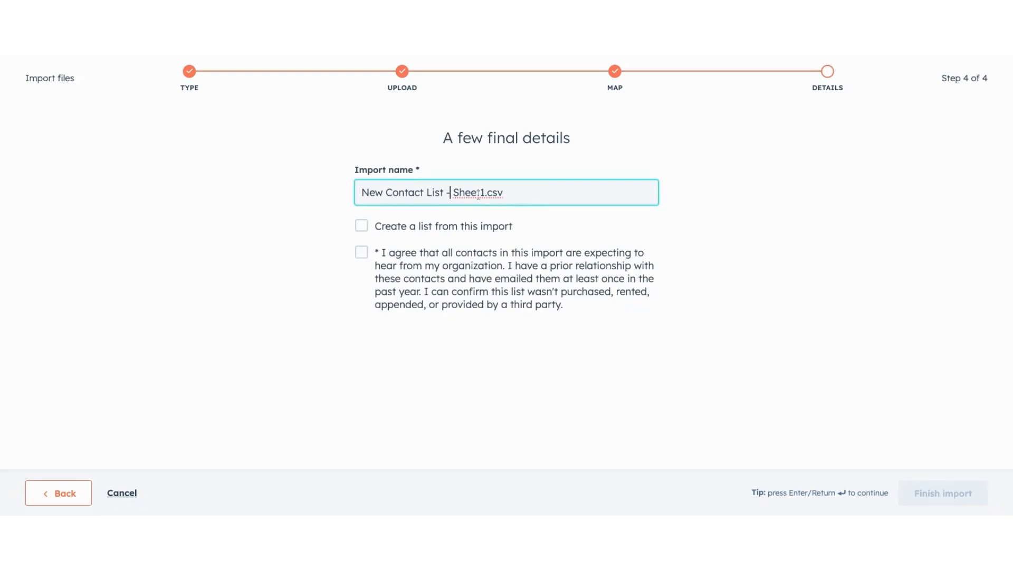
drag(447, 192, 502, 192)
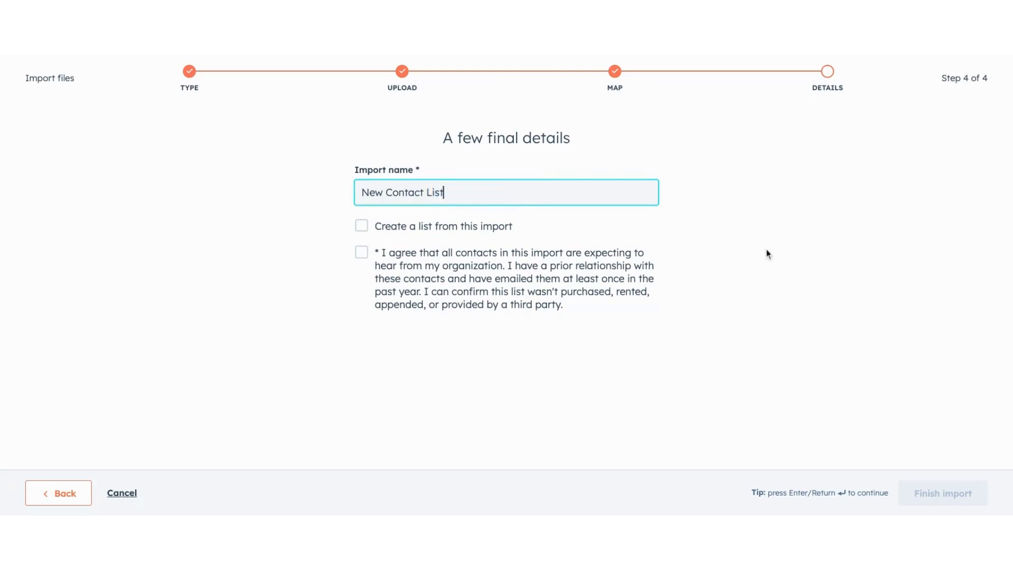
click(361, 226)
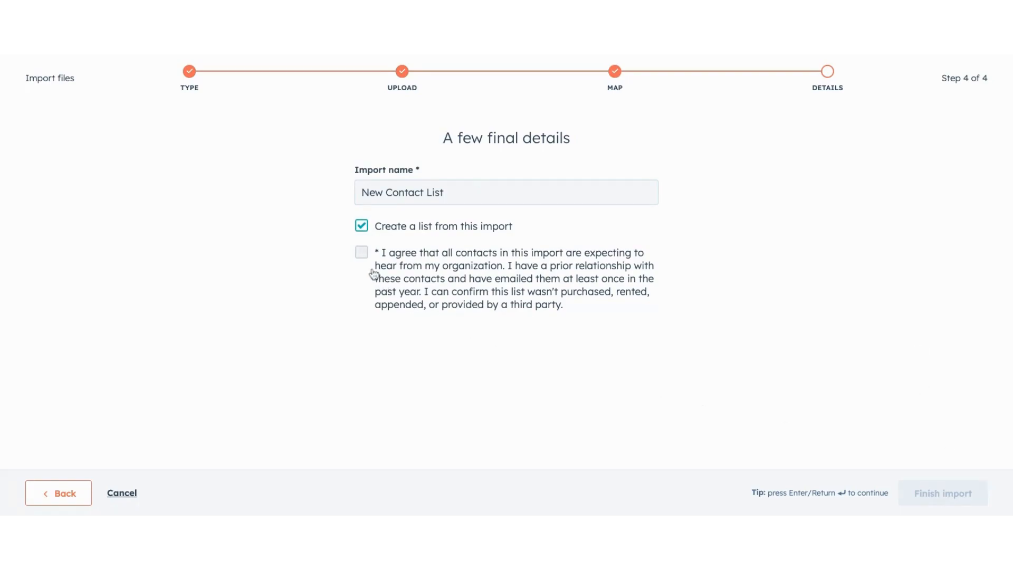
click(360, 252)
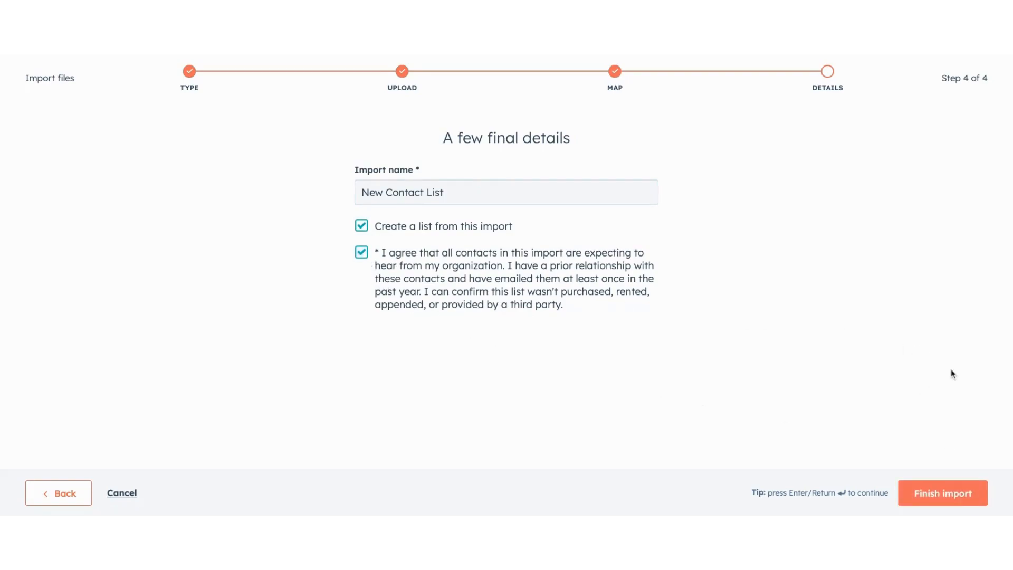